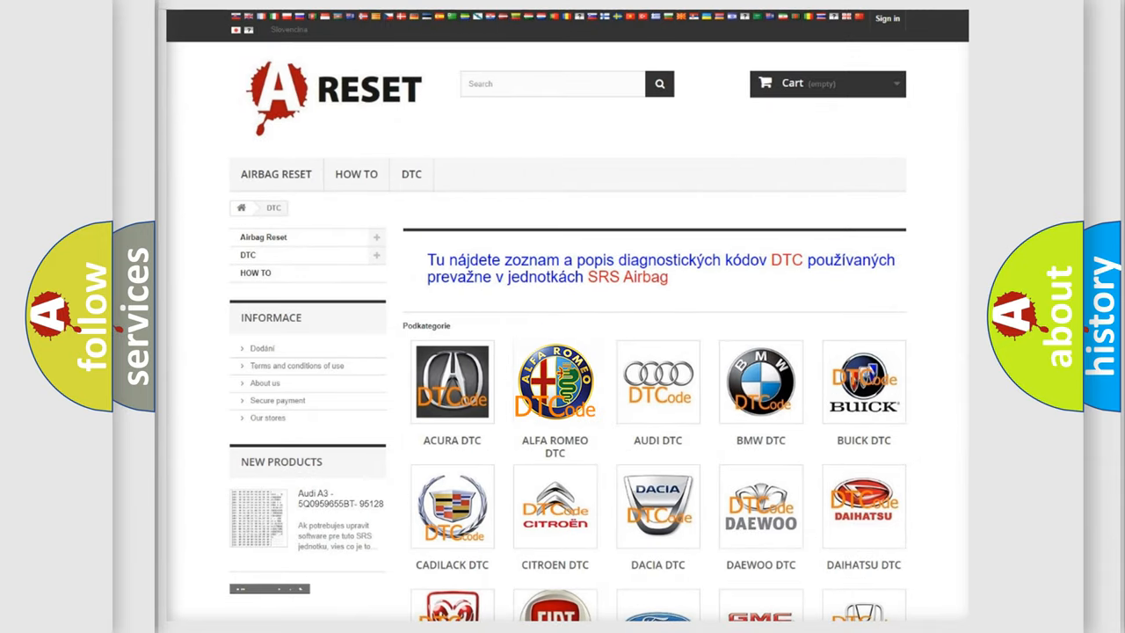
Step: Open the ALFA ROMEO DTC tile and scroll through its airbag trouble code list
{"action": "left_click", "coordinate": [555, 381]}
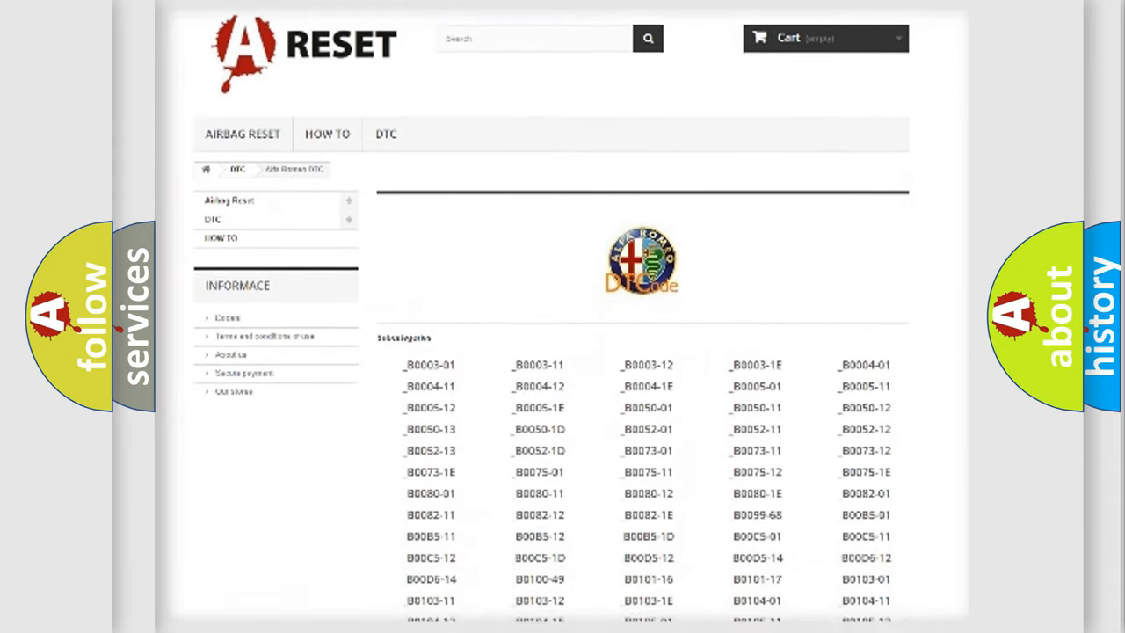
{"action": "scroll", "scroll_direction": "down", "scroll_amount": 3}
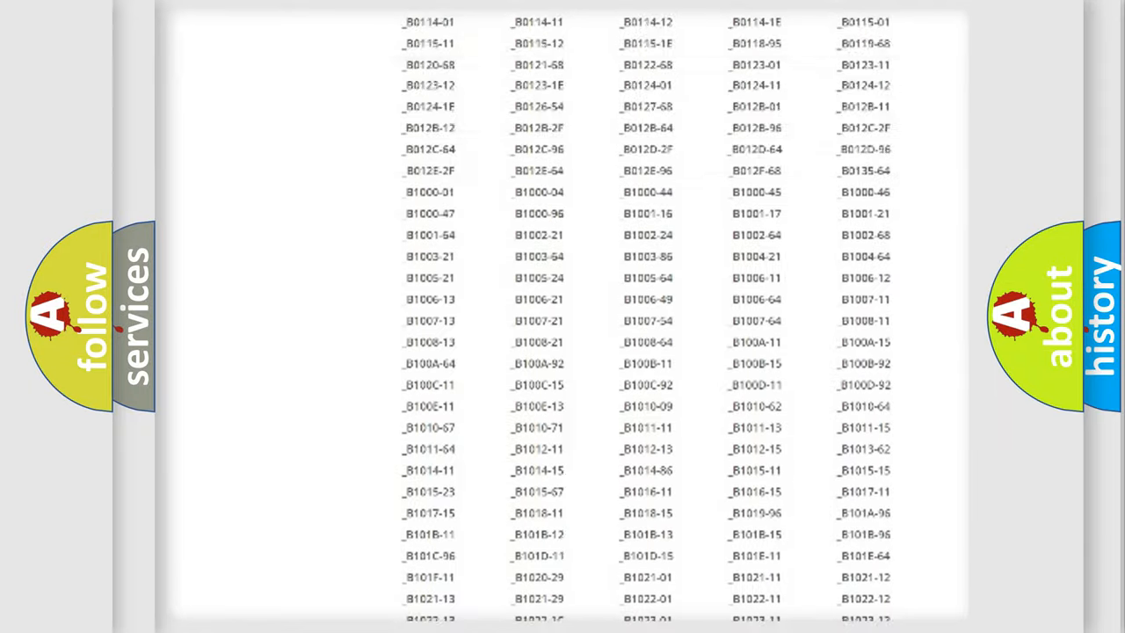